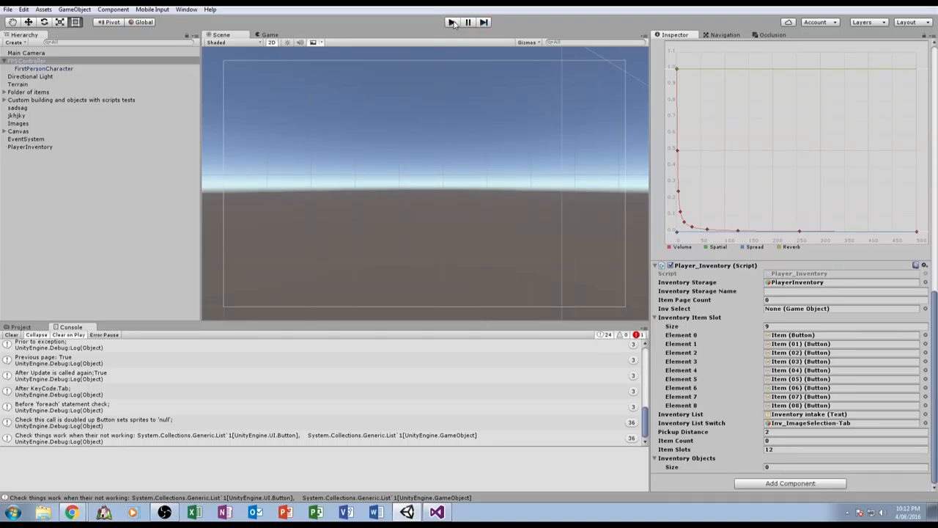
Step: Run the scene in play mode and control the player to collect 12 books
{"action": "left_click", "coordinate": [451, 22]}
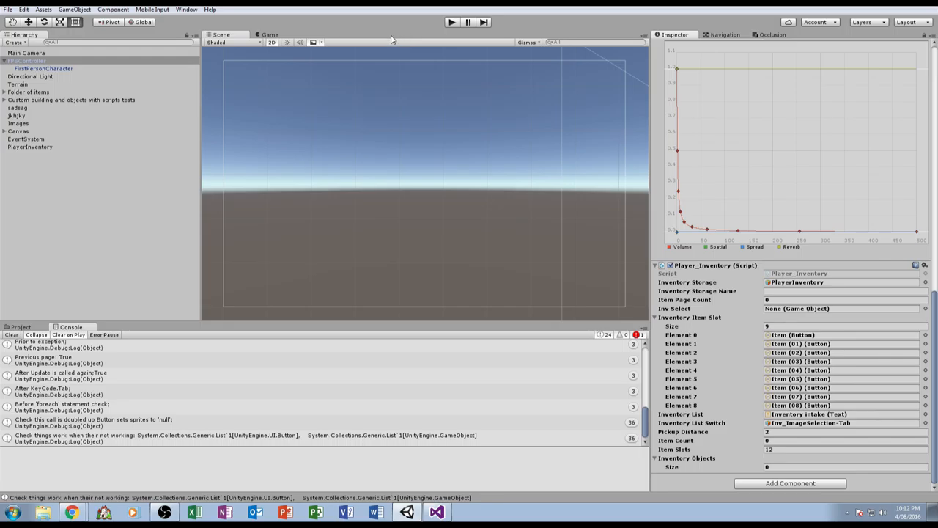
{"action": "mouse_move", "coordinate": [450, 31]}
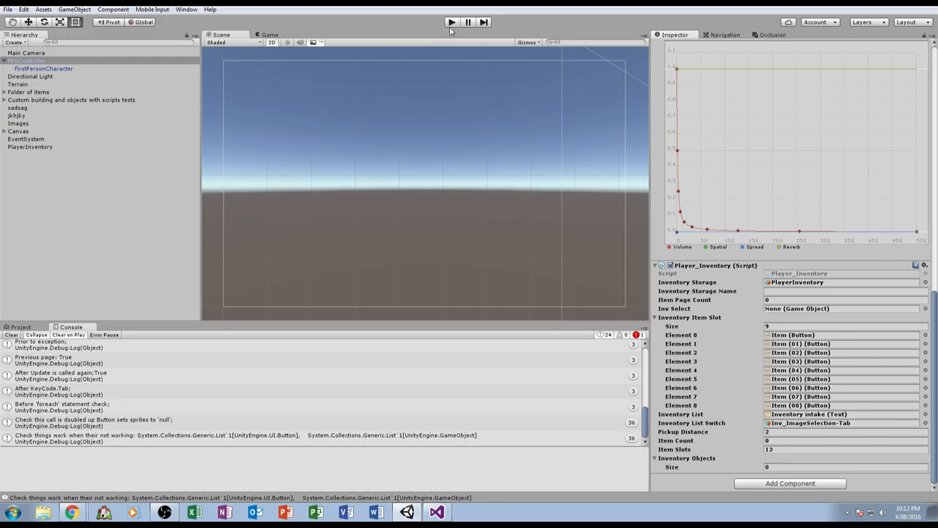
{"action": "mouse_move", "coordinate": [450, 35]}
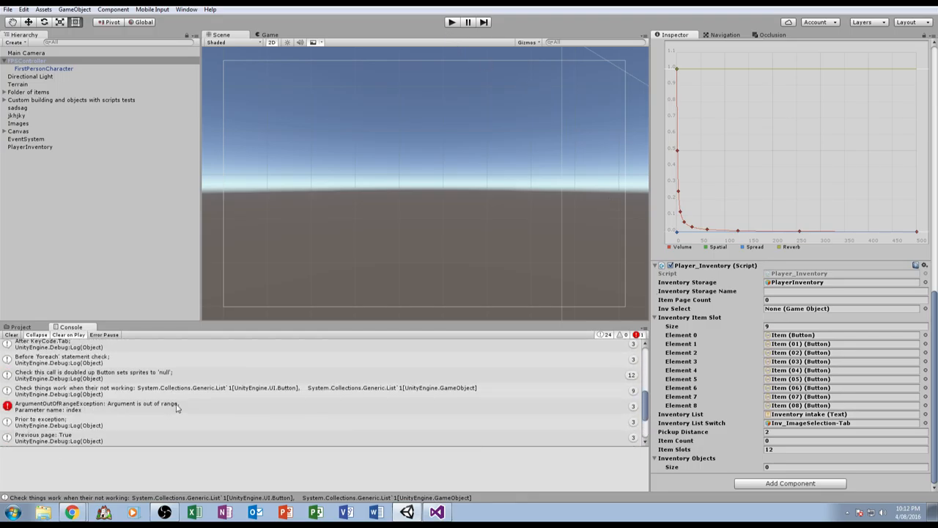
{"action": "left_click", "coordinate": [95, 406]}
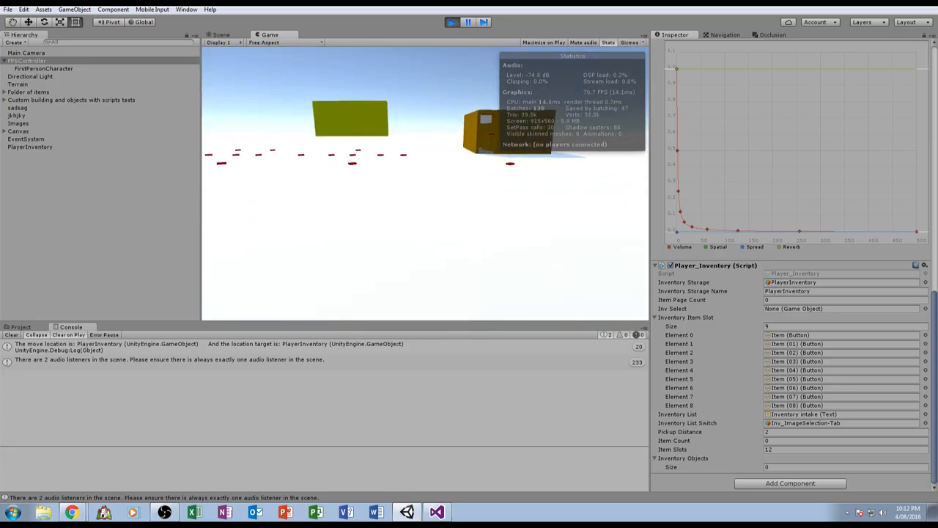
{"action": "key", "text": "Tab"}
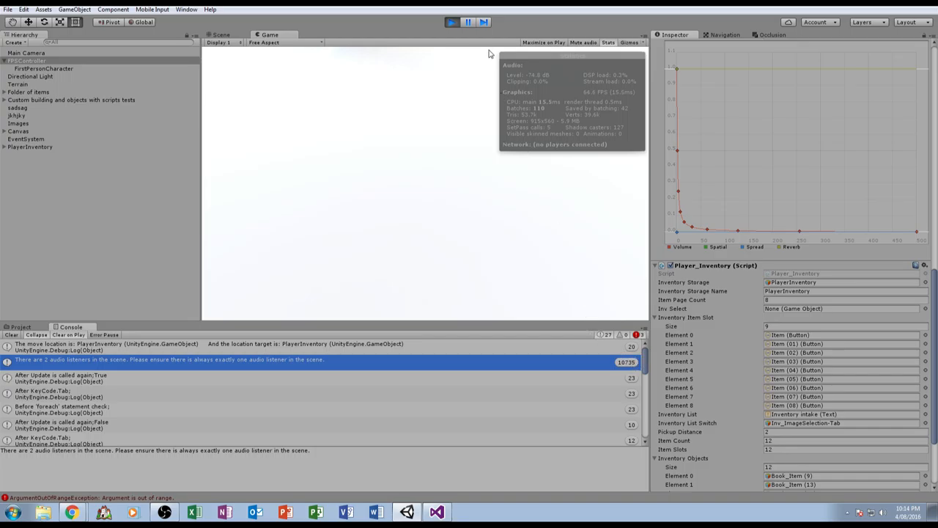
Step: Switch the editor to the Scene view while the game keeps playing
{"action": "left_click", "coordinate": [222, 34]}
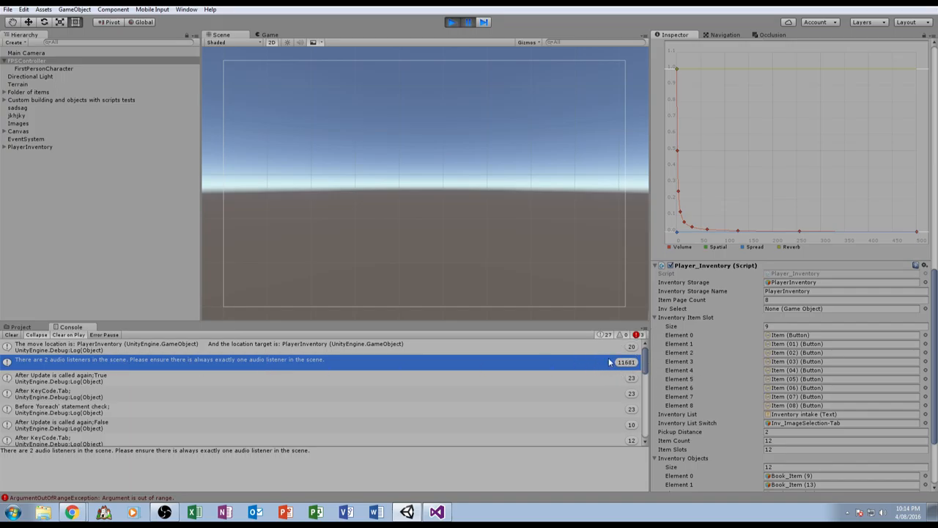
{"action": "mouse_move", "coordinate": [494, 399]}
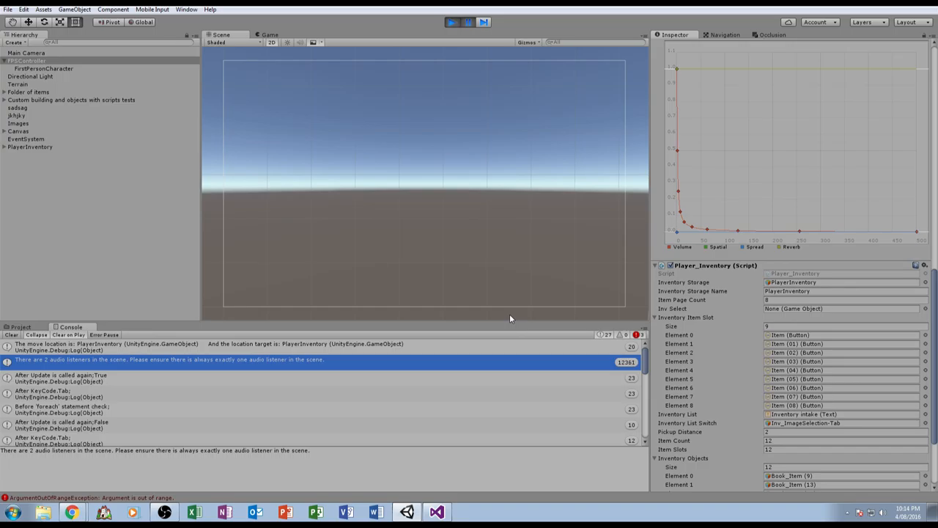
{"action": "mouse_move", "coordinate": [581, 397]}
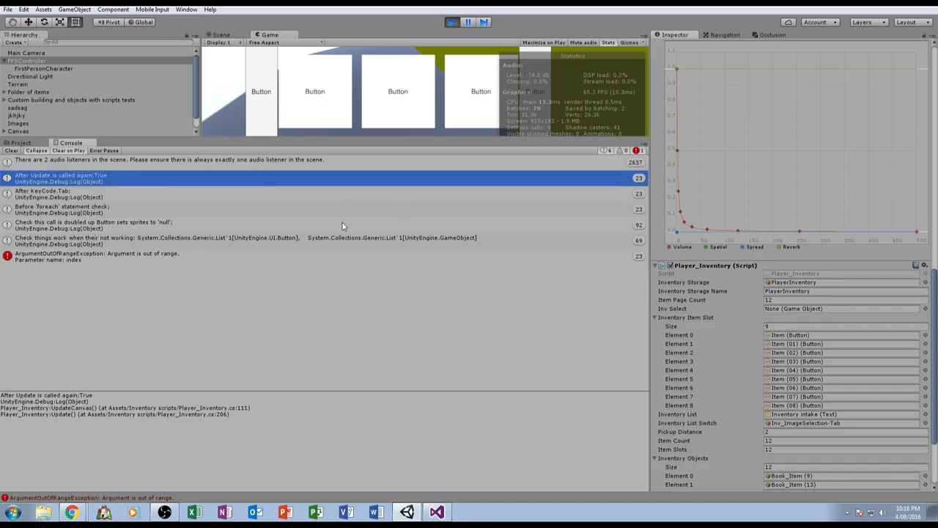
{"action": "mouse_move", "coordinate": [398, 175]}
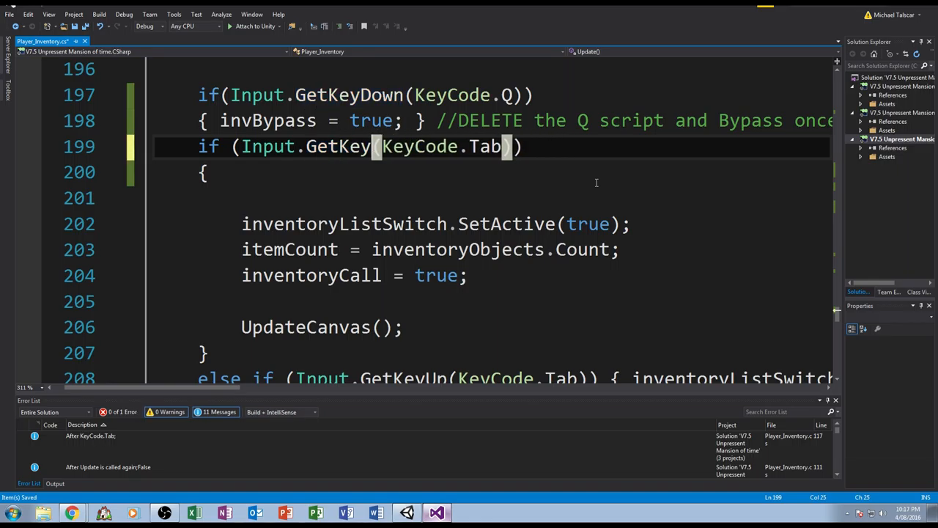
Step: Select the GetKey call in line 199's Tab key check in Player_Inventory.cs
{"action": "double_click", "coordinate": [338, 145]}
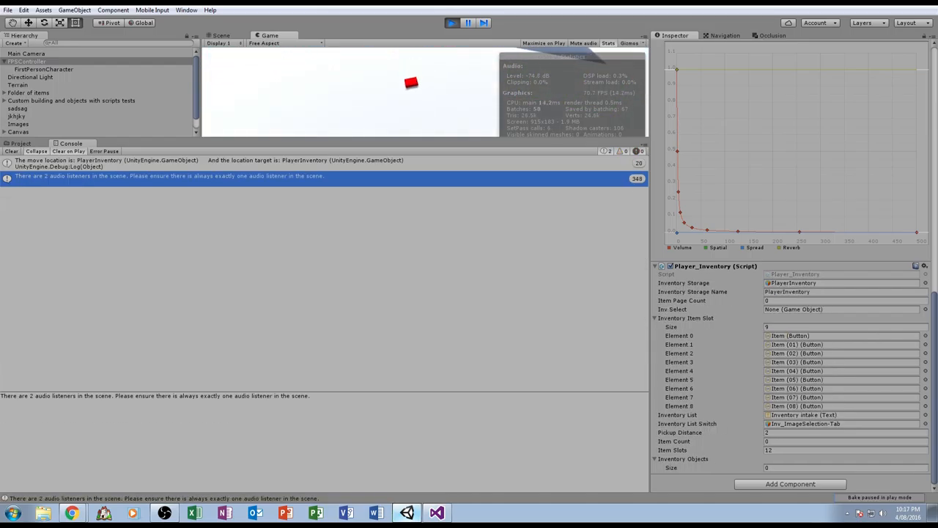
Step: Toggle the inventory with Tab in the running game and select an item slot
{"action": "key", "text": "tab"}
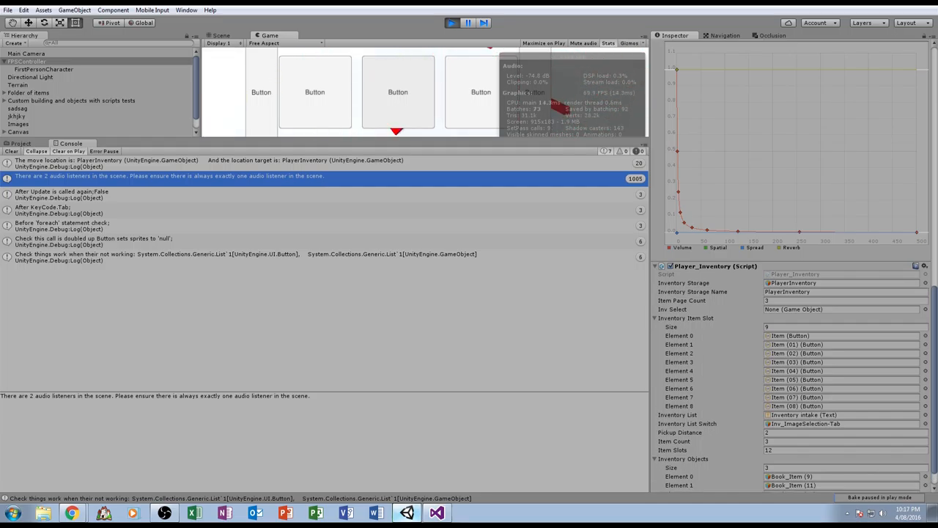
{"action": "left_click", "coordinate": [314, 91]}
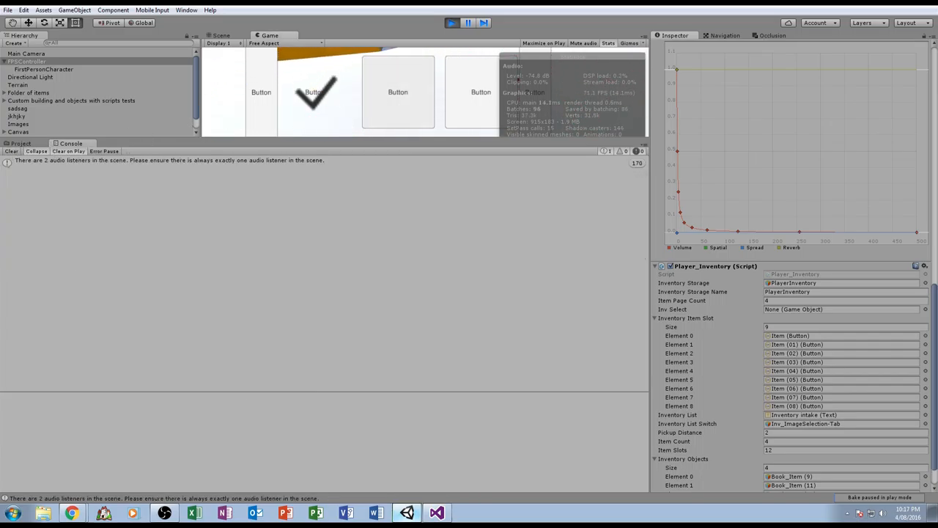
{"action": "key", "text": "Tab"}
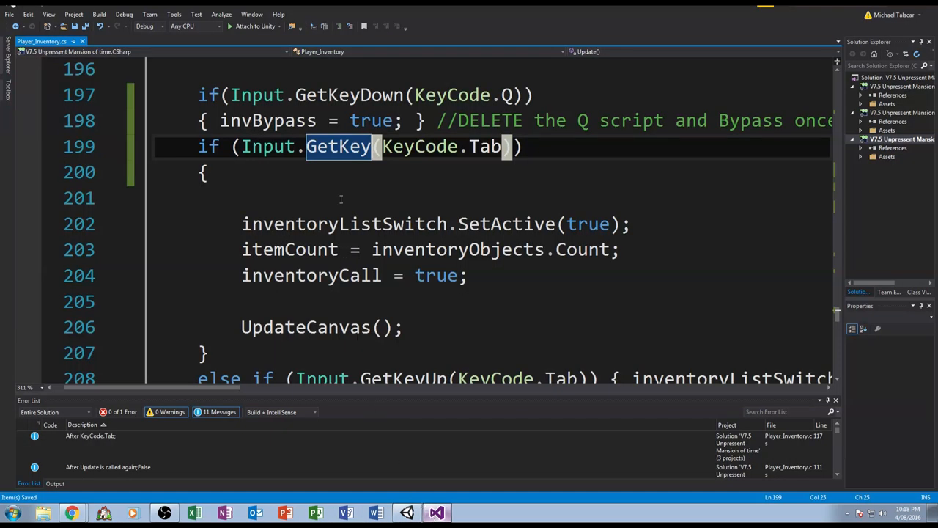
Step: Begin revising the selected GetKey call in the Tab check by typing 'D'
{"action": "type", "text": "D"}
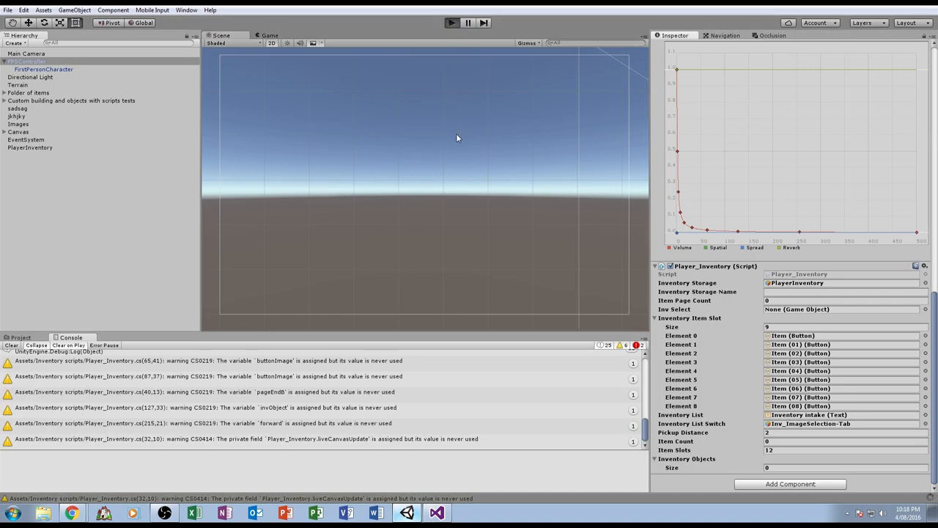
{"action": "left_click", "coordinate": [451, 22]}
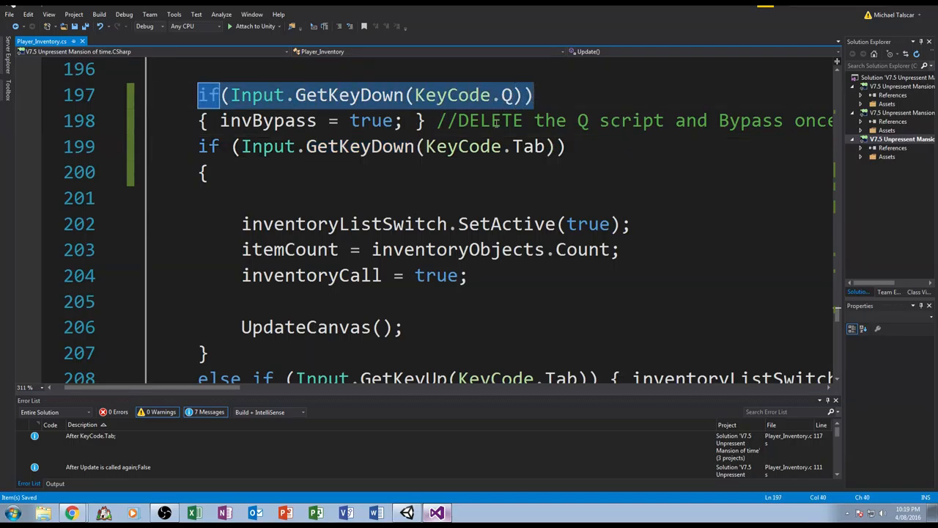
{"action": "double_click", "coordinate": [350, 94]}
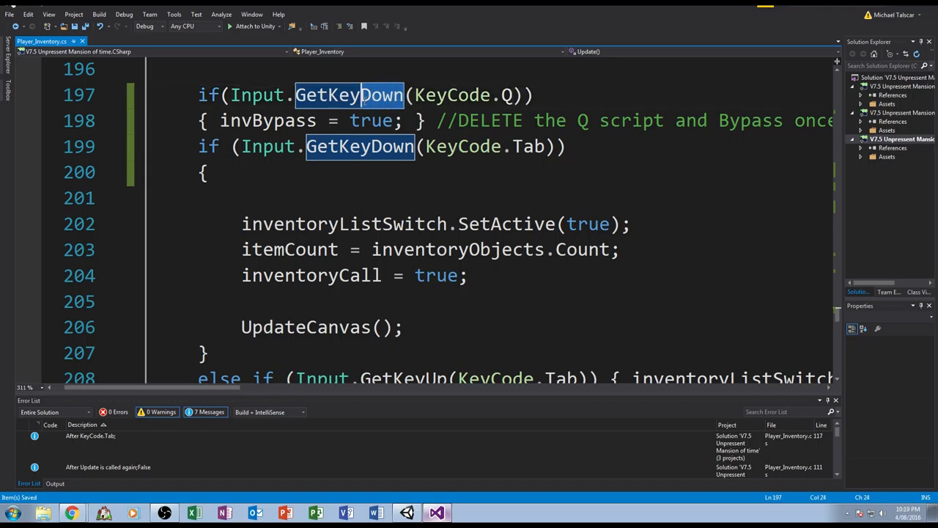
{"action": "key", "text": "Delete"}
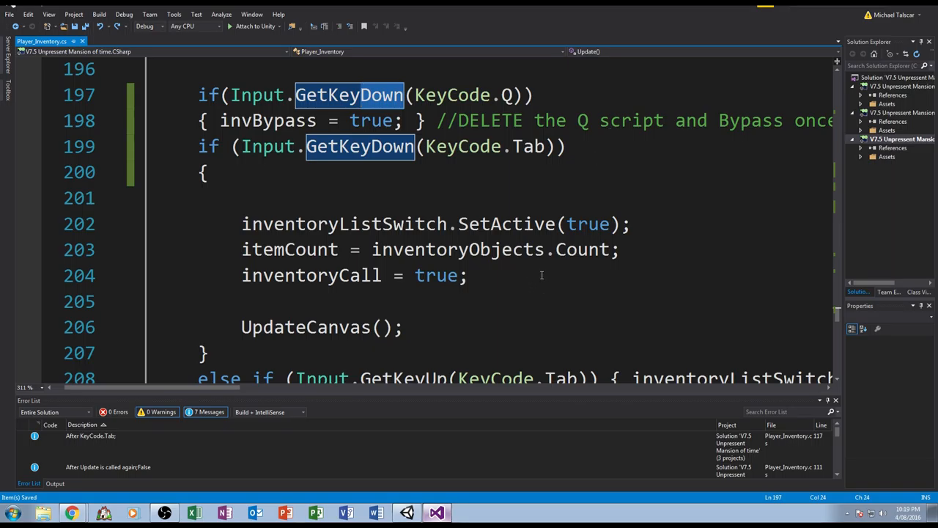
{"action": "mouse_move", "coordinate": [473, 255]}
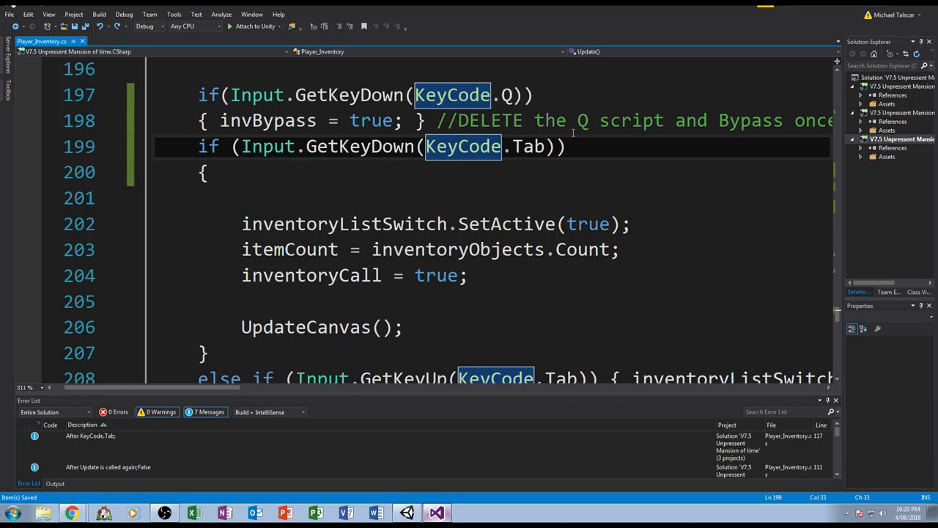
{"action": "mouse_move", "coordinate": [505, 256]}
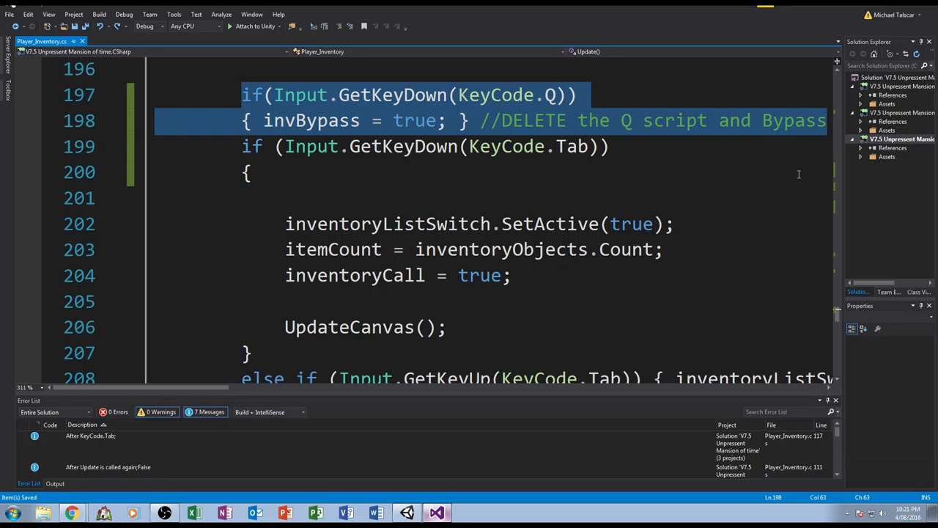
{"action": "mouse_move", "coordinate": [571, 127]}
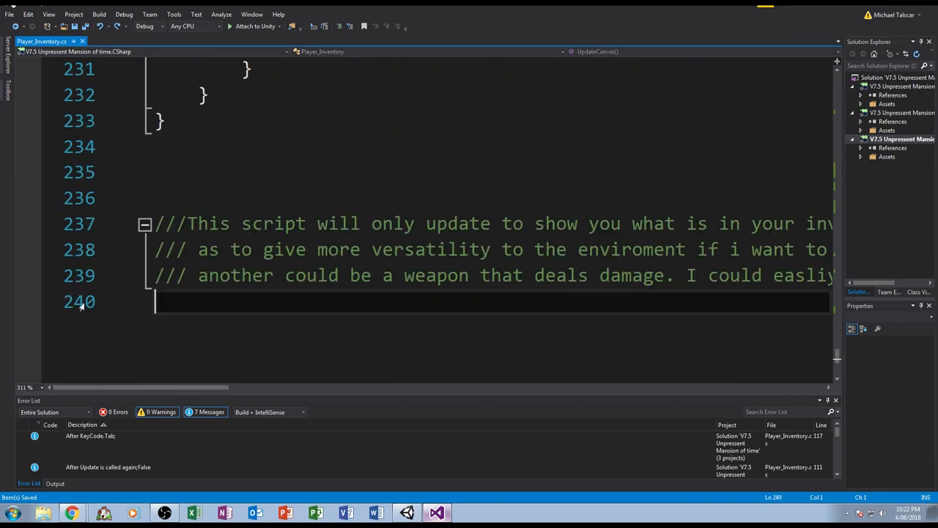
{"action": "left_click_drag", "start_coordinate": [242, 224], "coordinate": [445, 223]}
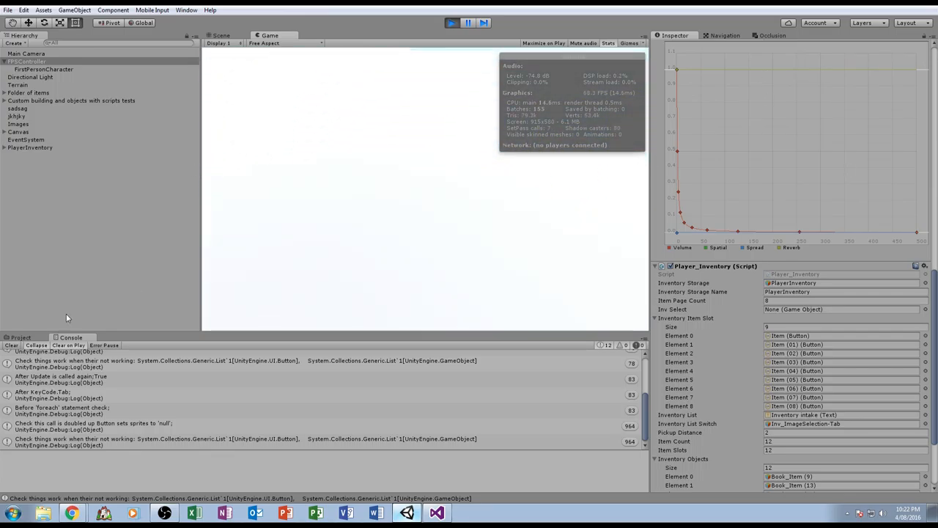
Step: Select Scene TESTS, stop play, select Canvas and Terrain, and replay the test scene
{"action": "left_click", "coordinate": [20, 337]}
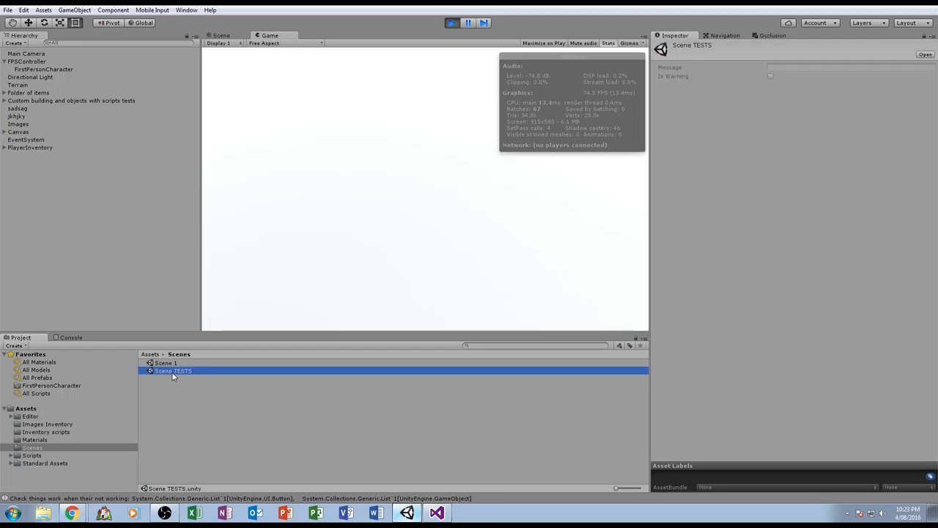
{"action": "left_click", "coordinate": [468, 22]}
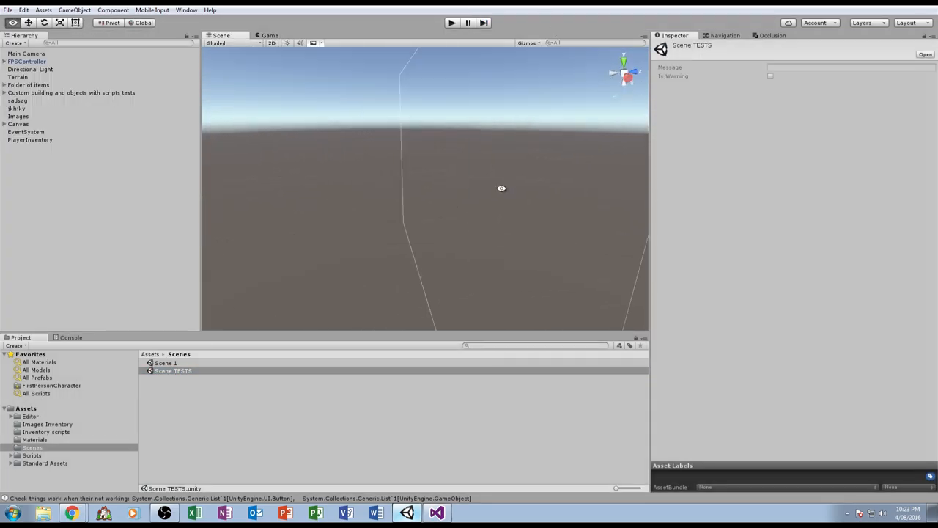
{"action": "left_click", "coordinate": [17, 123]}
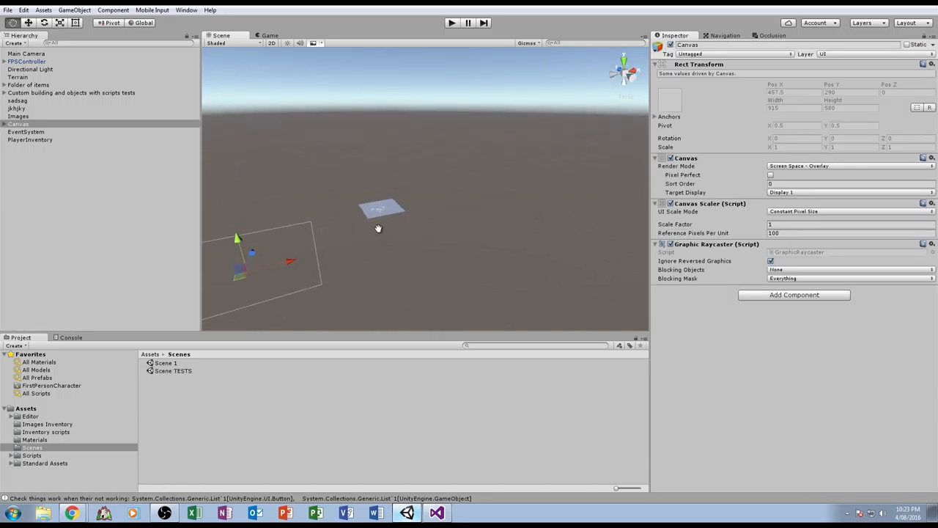
{"action": "left_click", "coordinate": [18, 77]}
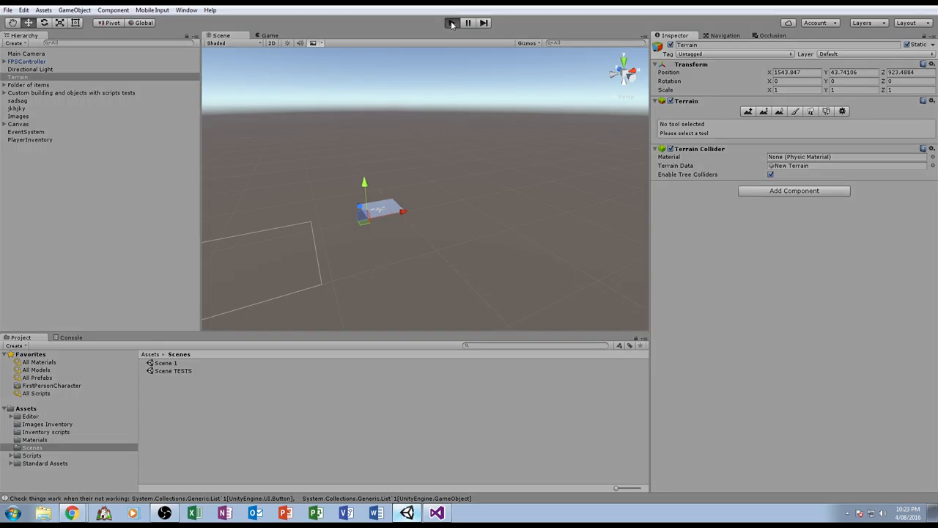
{"action": "left_click", "coordinate": [452, 23]}
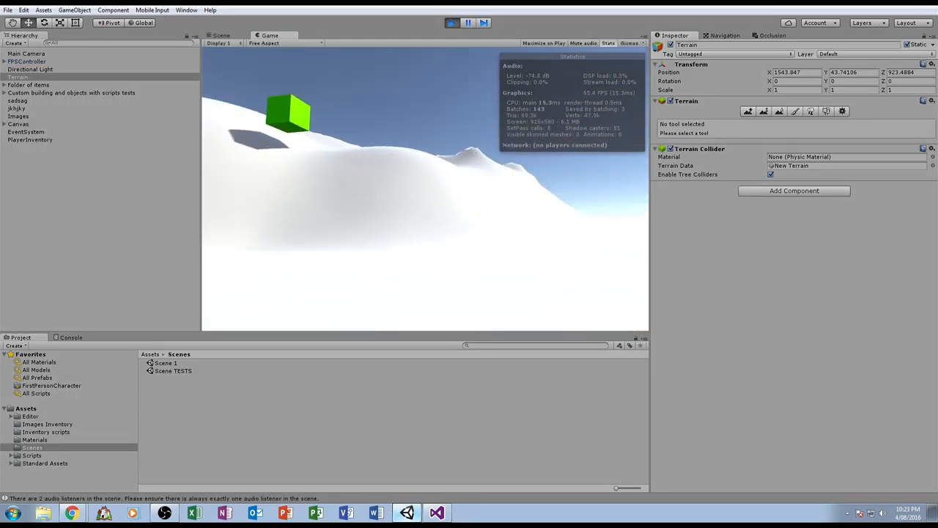